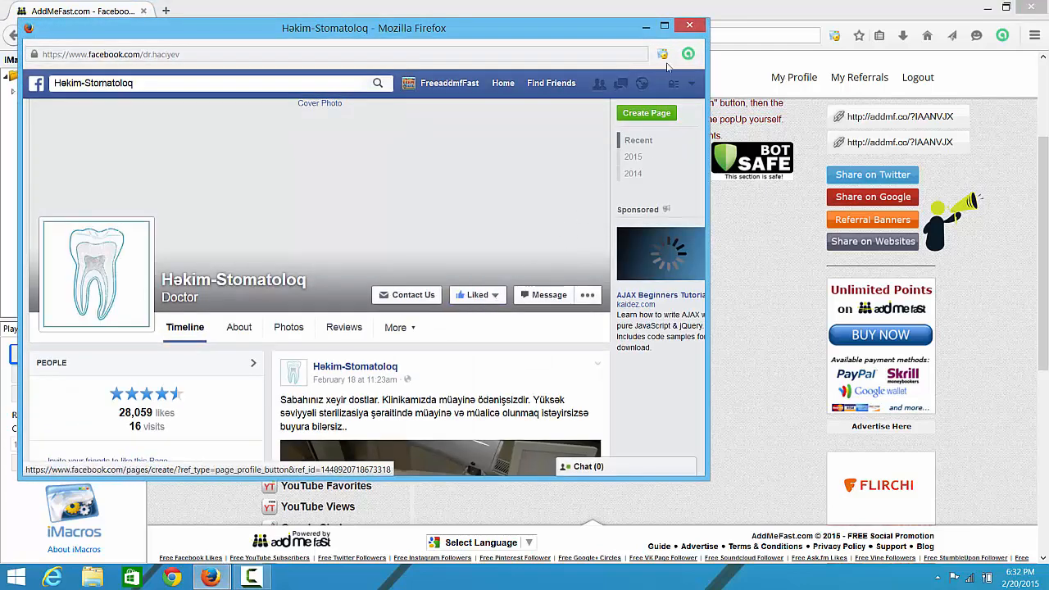
# Step: Like the Hakim-Stomatoloq Facebook page and refresh the AddMeFast Facebook Likes page
pyautogui.click(688, 25)
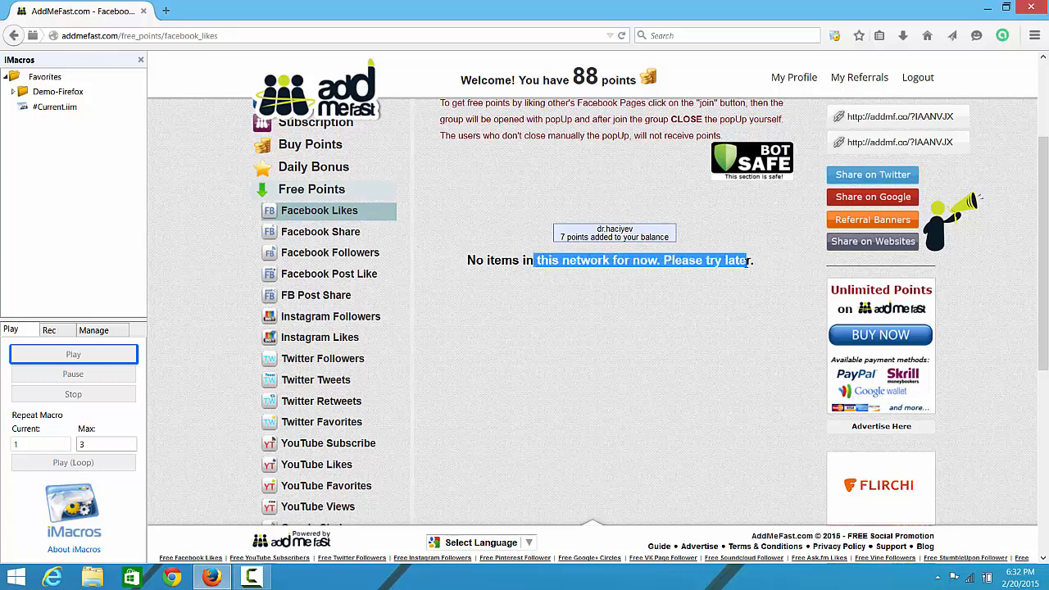
pyautogui.click(695, 282)
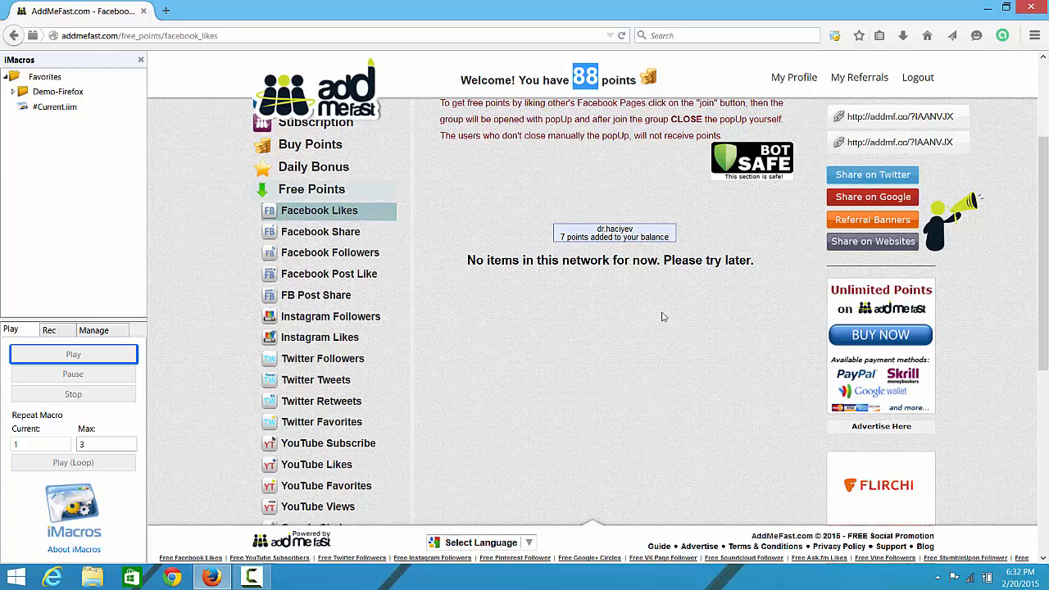
pyautogui.moveTo(615, 197)
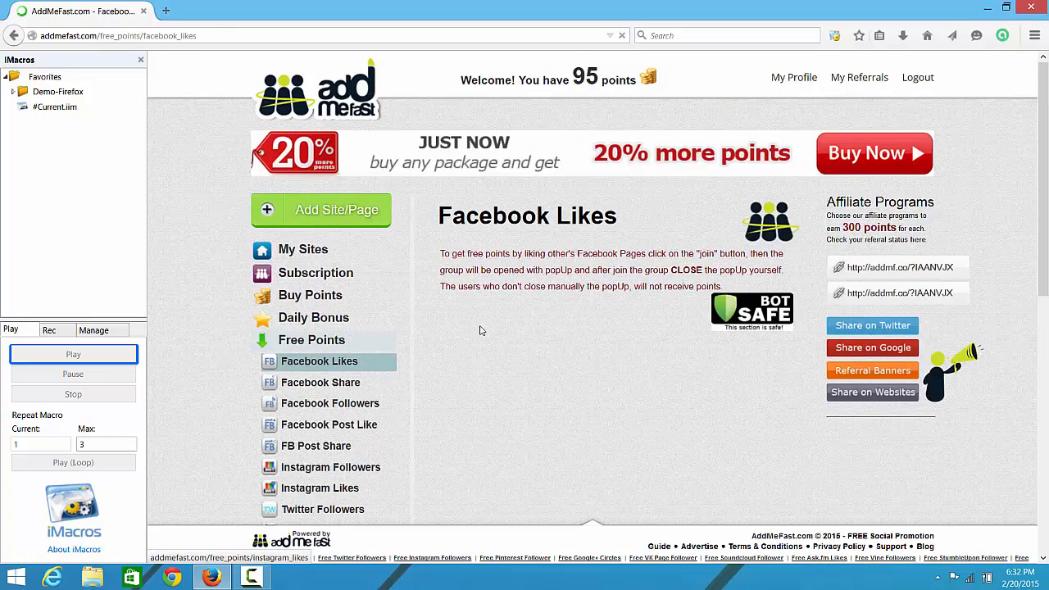
# Step: Like the Malaysiaalyom page for 8 points, reaching a 103-point balance, and start the ChantalPerrichon offer
pyautogui.scroll(-3)
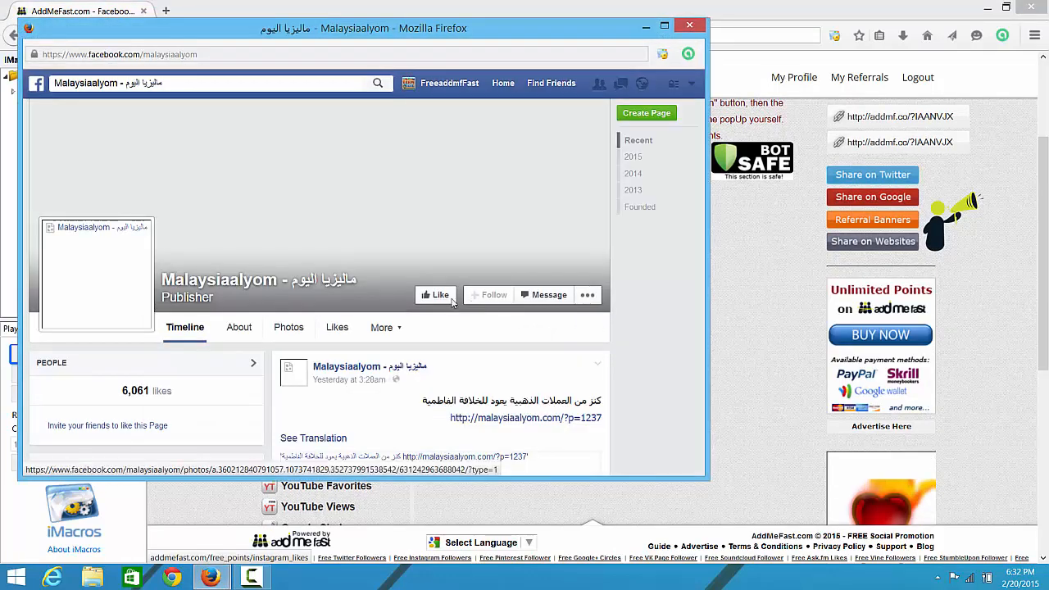
pyautogui.click(436, 295)
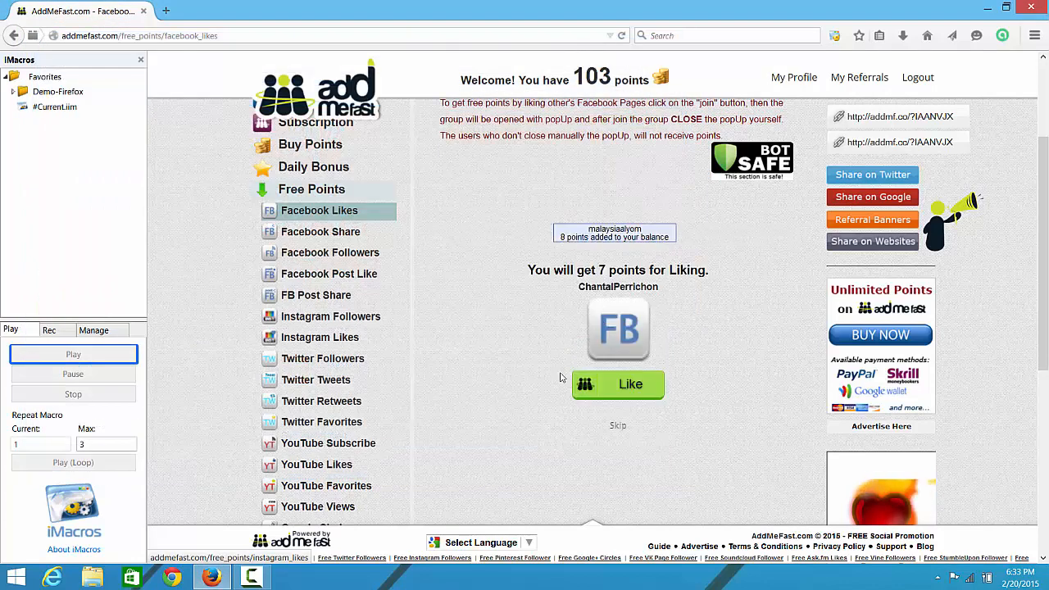
pyautogui.moveTo(597, 180)
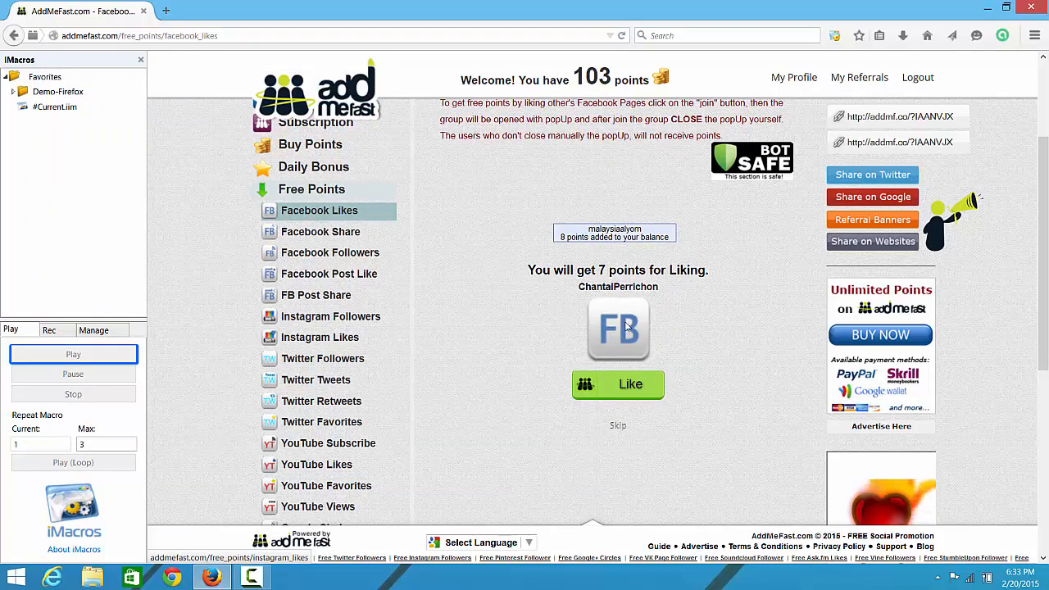
pyautogui.click(630, 383)
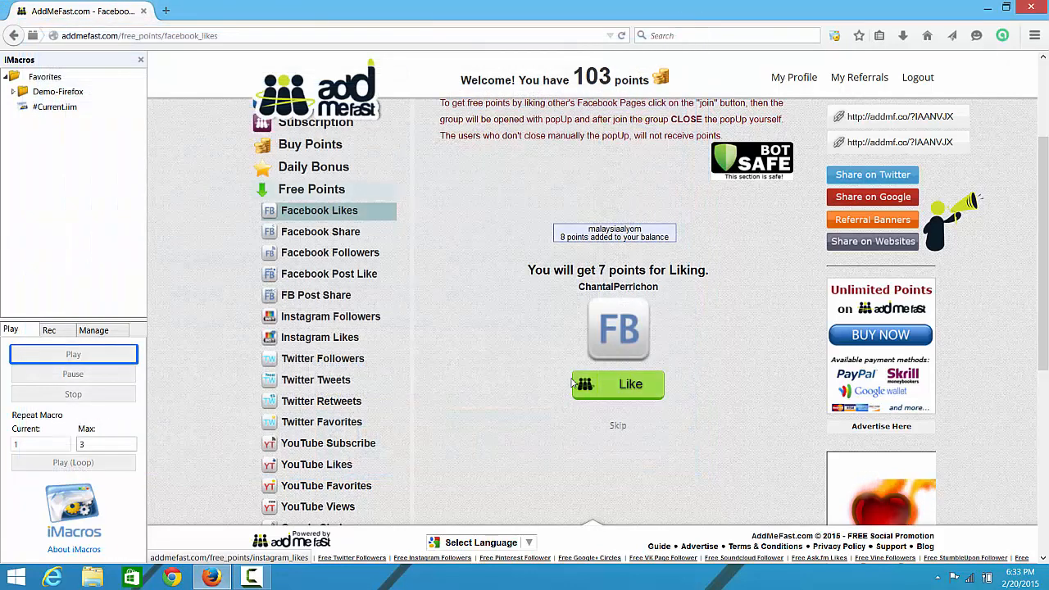
pyautogui.click(618, 384)
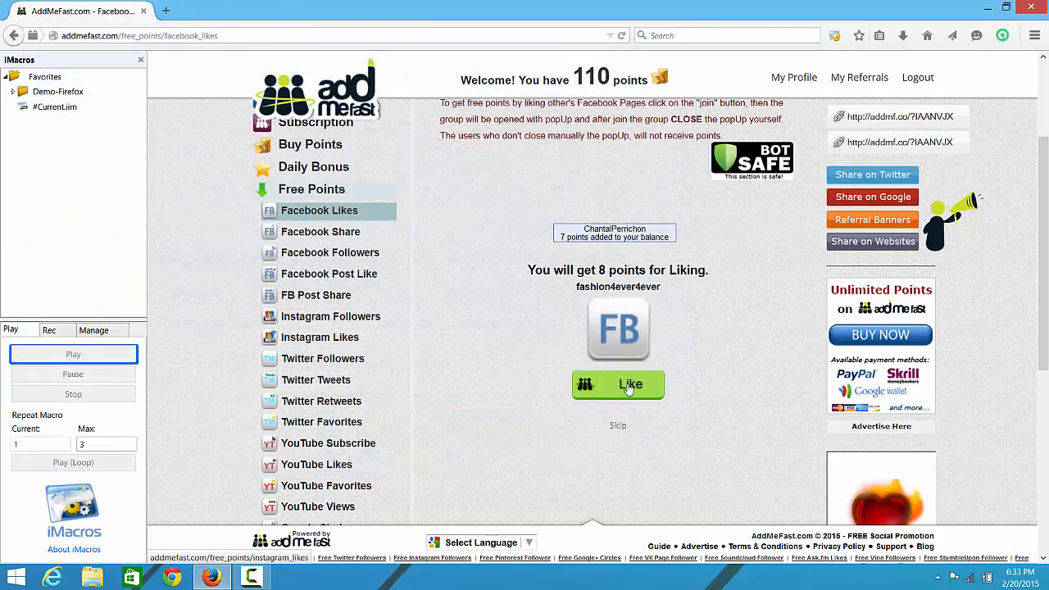
pyautogui.click(618, 384)
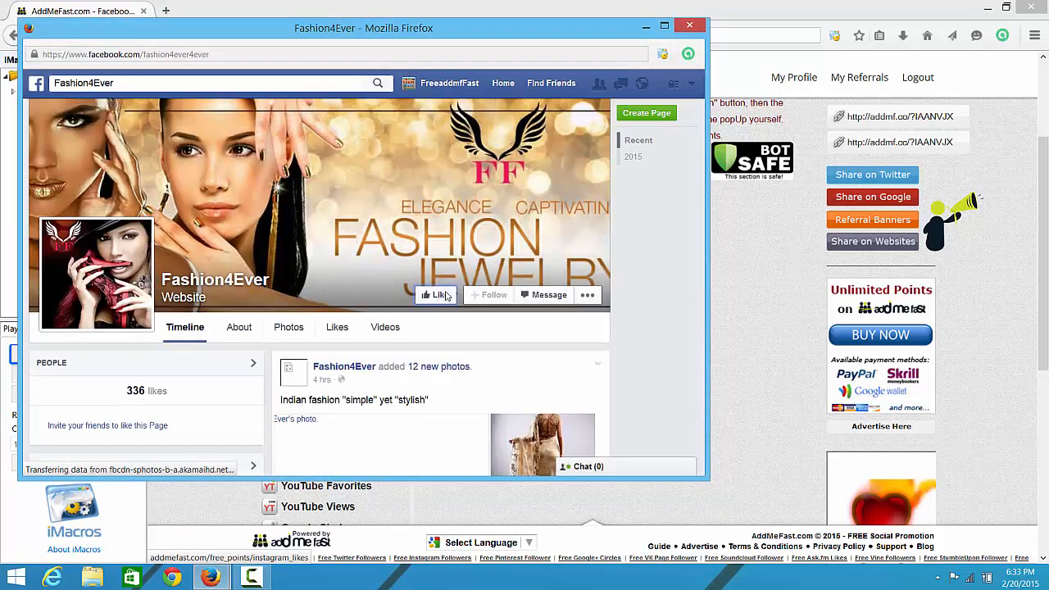
pyautogui.click(689, 25)
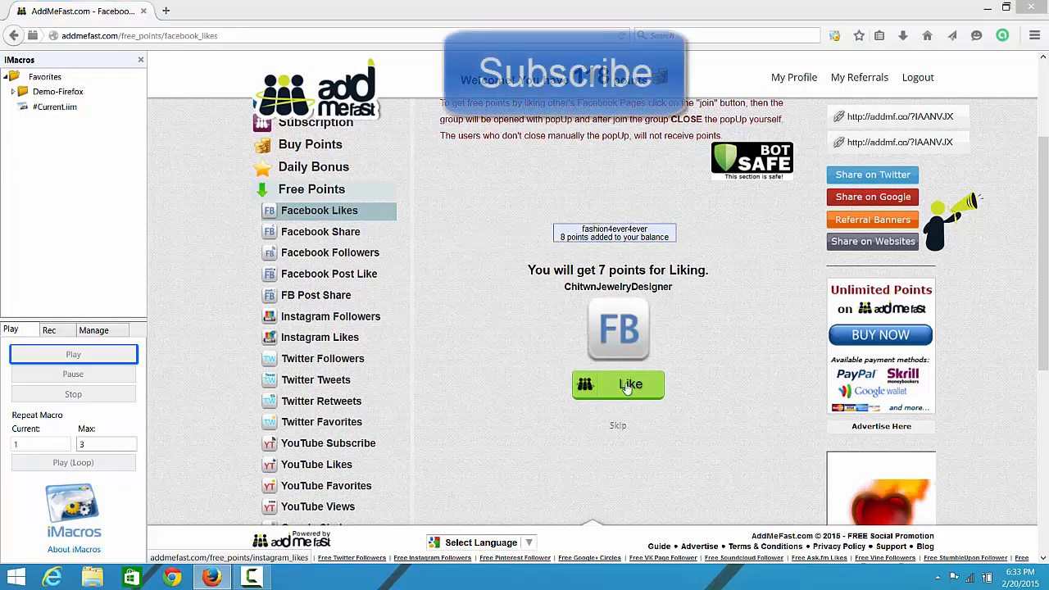
pyautogui.click(618, 384)
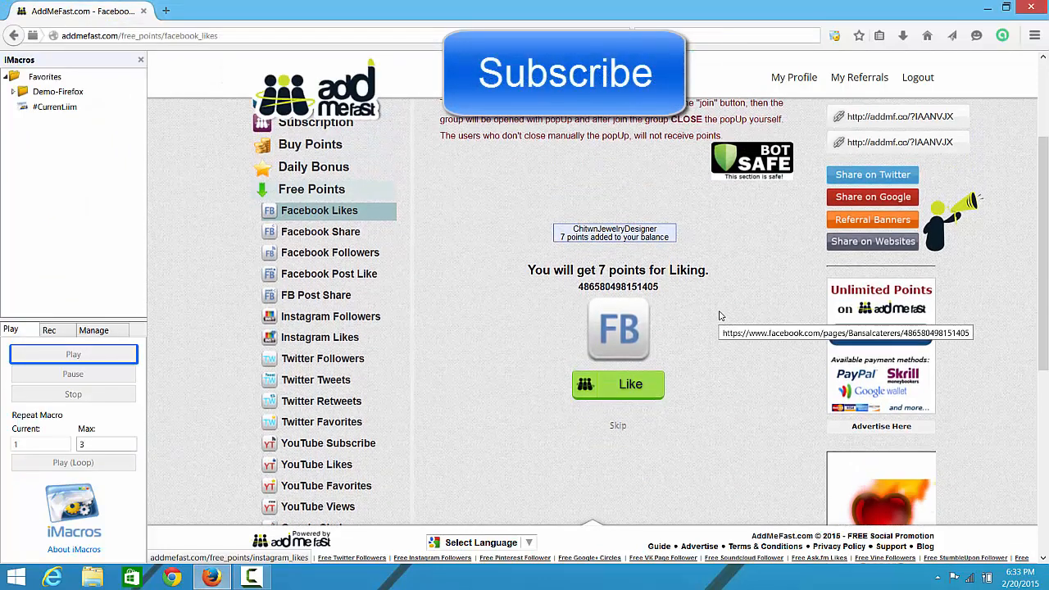